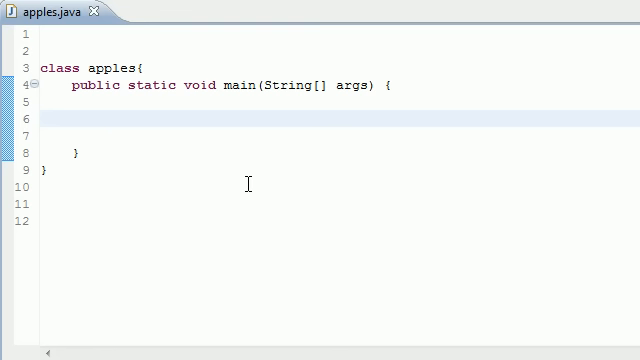
pyautogui.moveTo(38, 40)
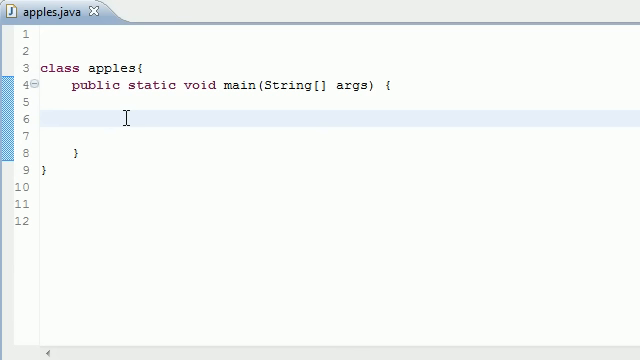
# Add 'import java.io.File;' at the top of apples.java and return to the empty line in main.
pyautogui.click(104, 118)
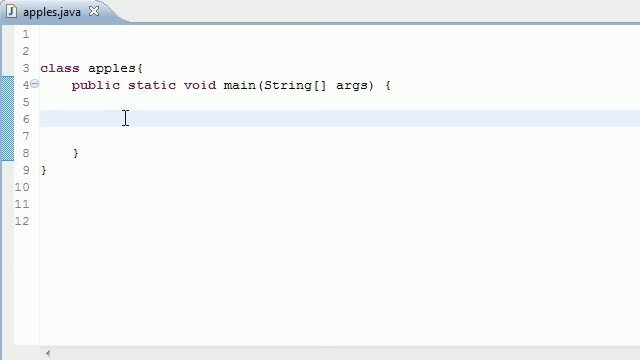
pyautogui.click(110, 118)
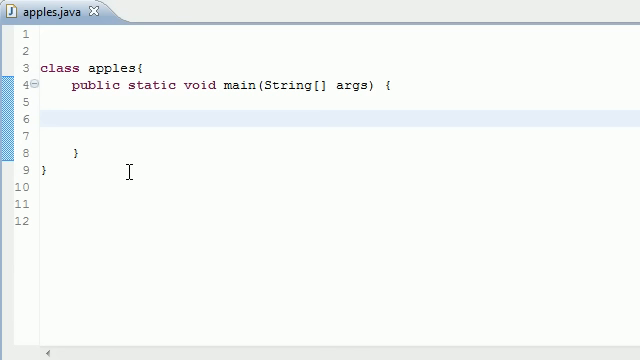
pyautogui.click(104, 116)
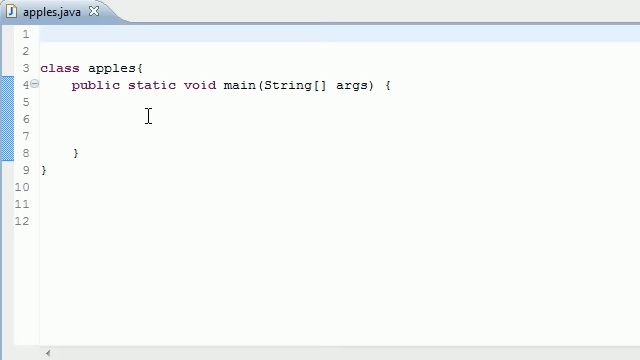
pyautogui.write('import')
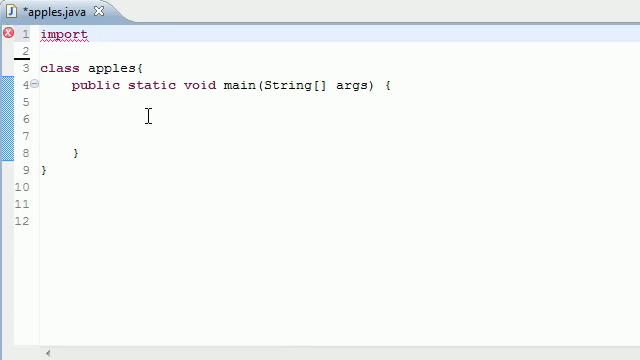
pyautogui.write('java')
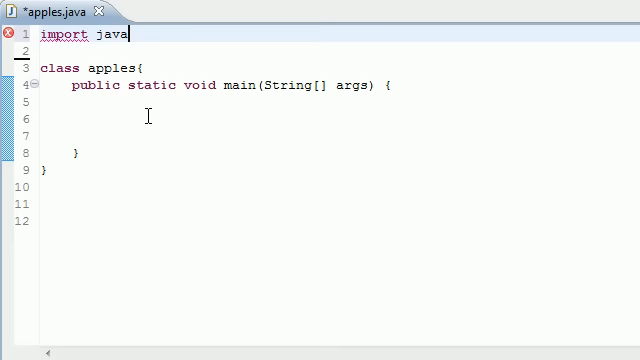
pyautogui.write('.io.File')
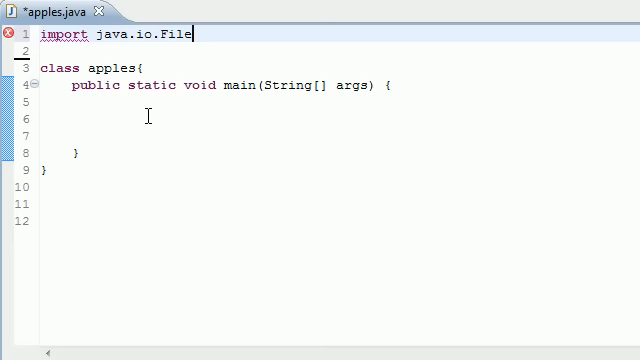
pyautogui.write(';')
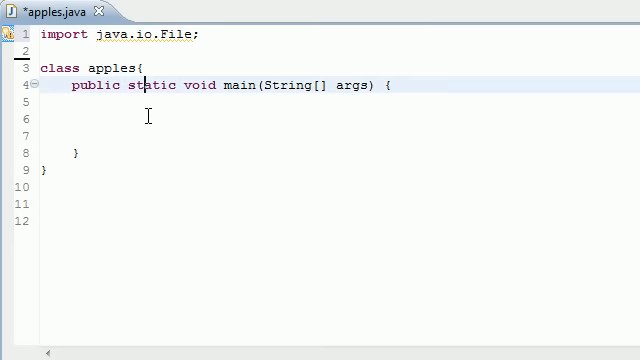
pyautogui.click(104, 116)
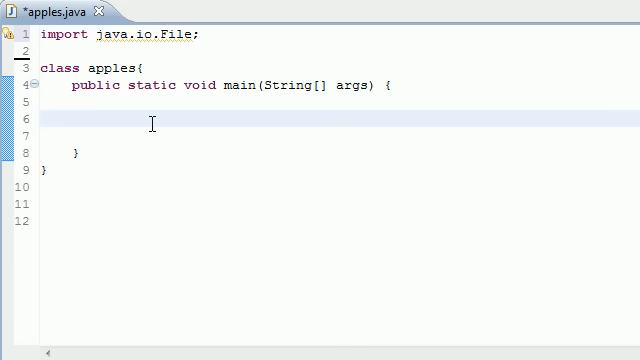
pyautogui.click(102, 124)
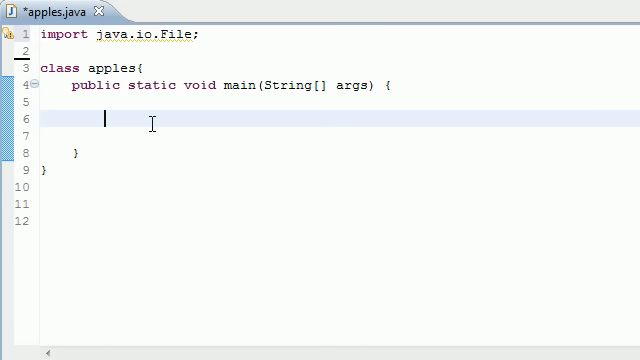
# Declare 'File x = new File("");' inside main with an empty string argument.
pyautogui.write('File')
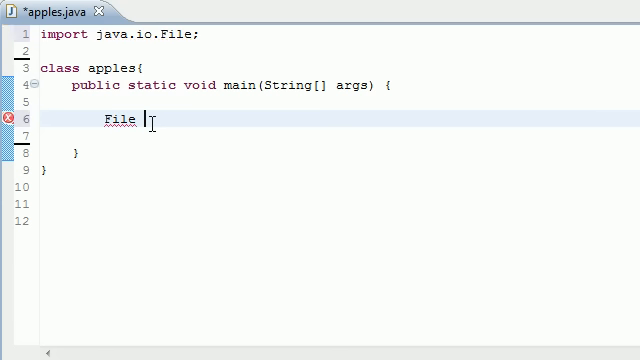
pyautogui.write('x =')
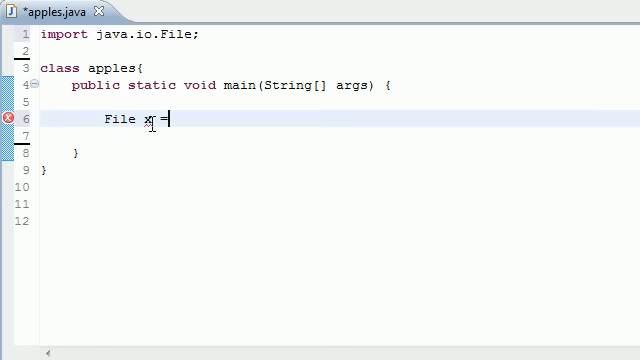
pyautogui.write('new')
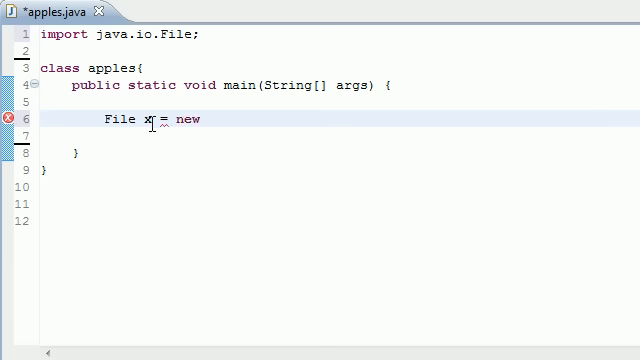
pyautogui.write('File()')
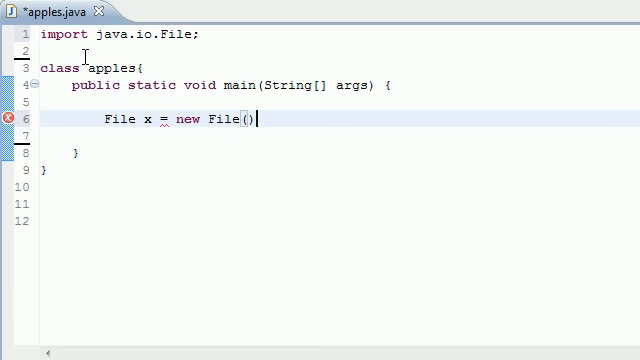
pyautogui.write(';')
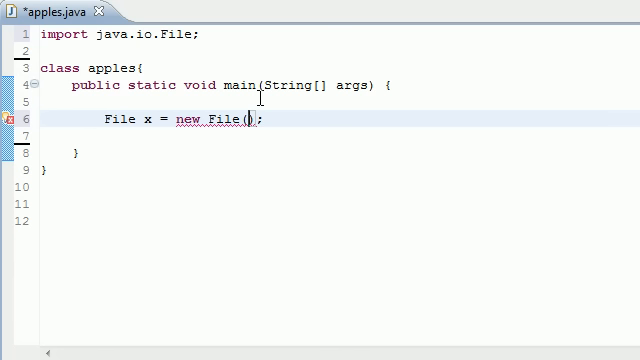
pyautogui.write('""')
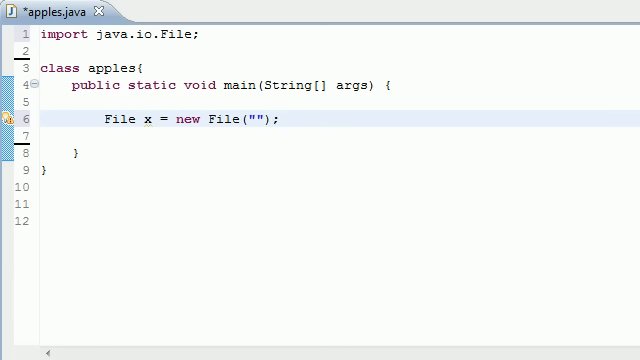
# Fill the constructor string with the path C:\test\greg.txt.
pyautogui.write('c')
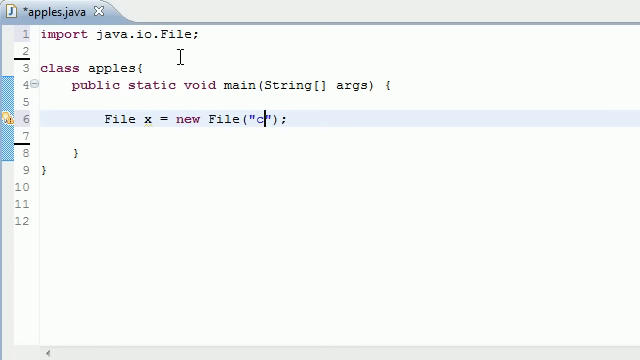
pyautogui.press('BackSpace')
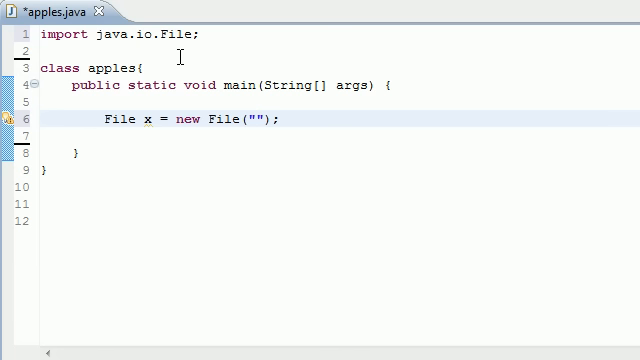
pyautogui.write('C')
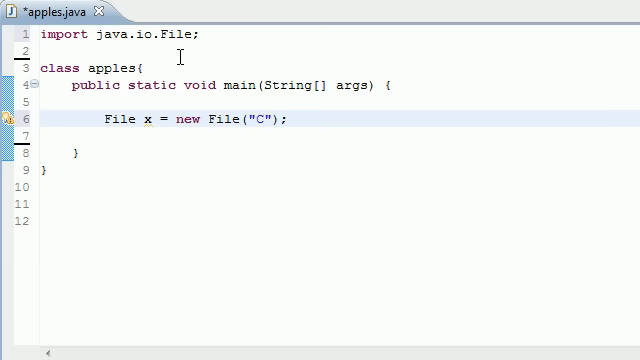
pyautogui.write(':')
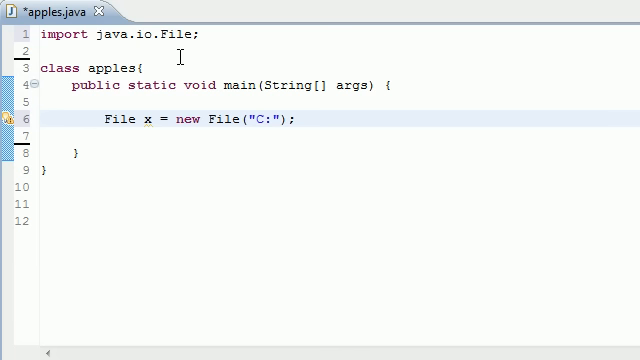
pyautogui.write('\\test')
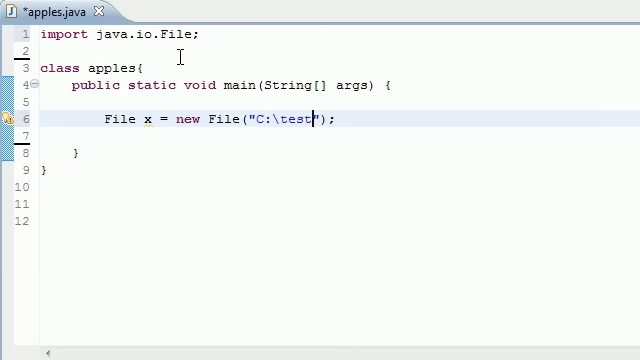
pyautogui.write('\\')
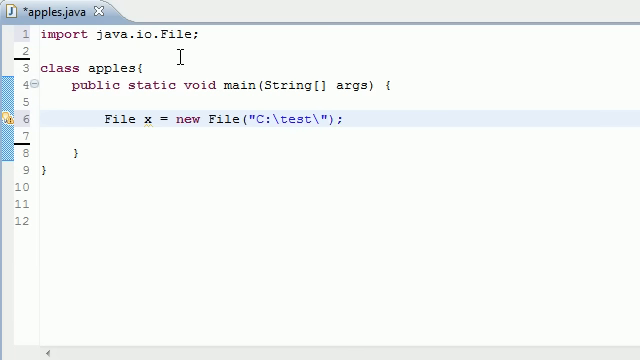
pyautogui.write('greg.')
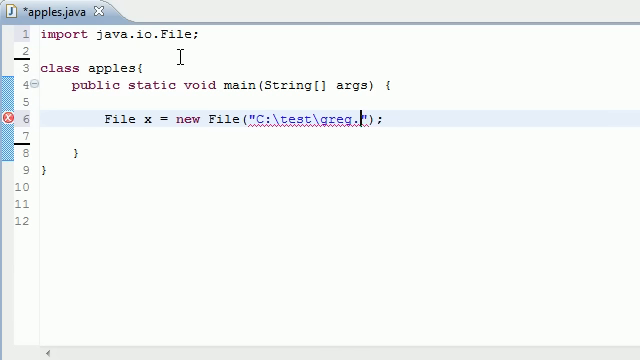
pyautogui.write('txt')
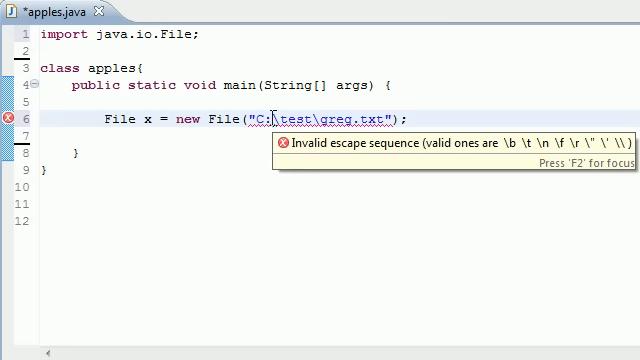
# Double the backslashes so the path reads "C:\\test\\greg.txt", clearing the escape error.
pyautogui.doubleClick(288, 120)
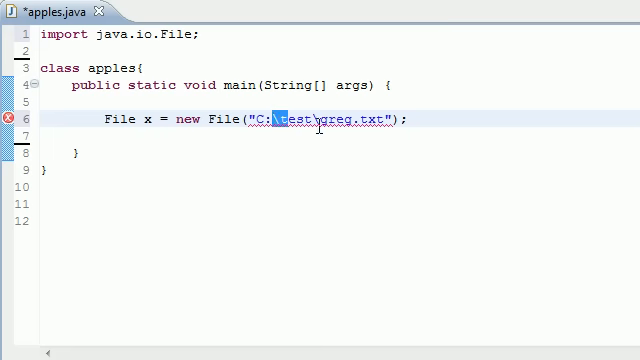
pyautogui.click(276, 120)
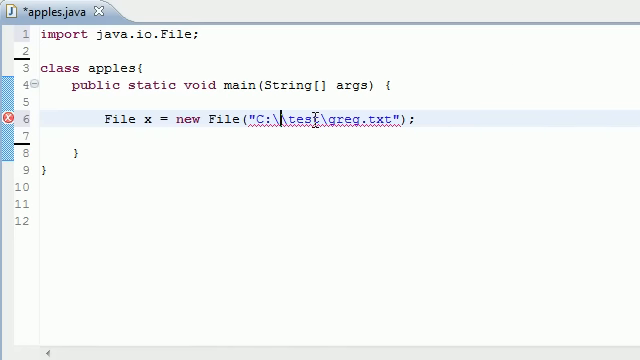
pyautogui.write('\\')
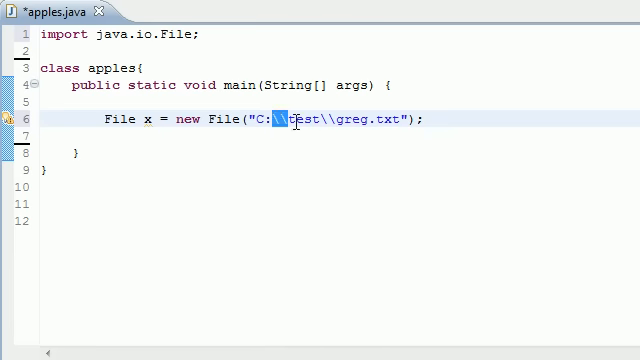
pyautogui.click(290, 120)
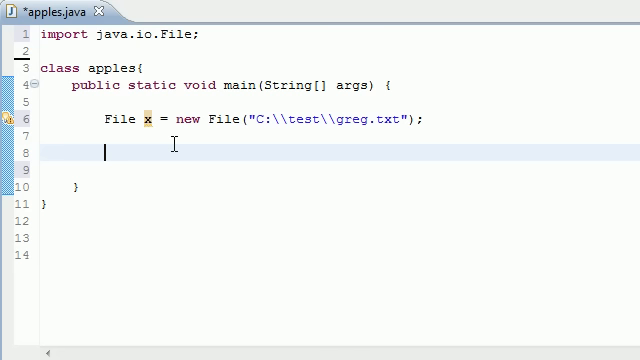
# Write the condition 'if(x.exists())' using content assist for exists.
pyautogui.write('if')
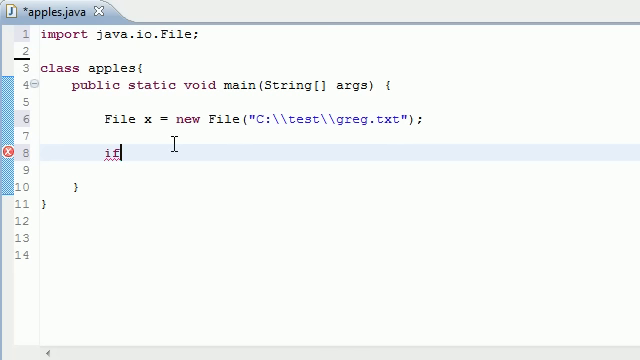
pyautogui.write('()')
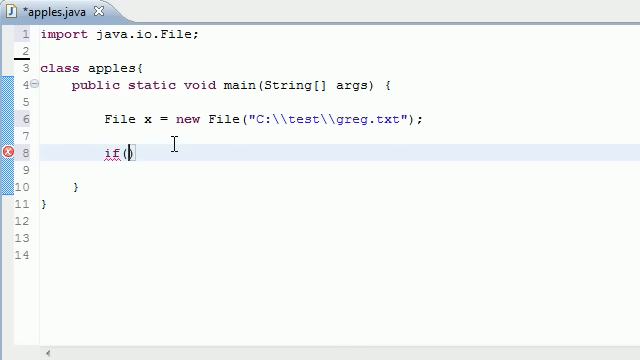
pyautogui.write('x.exists(')
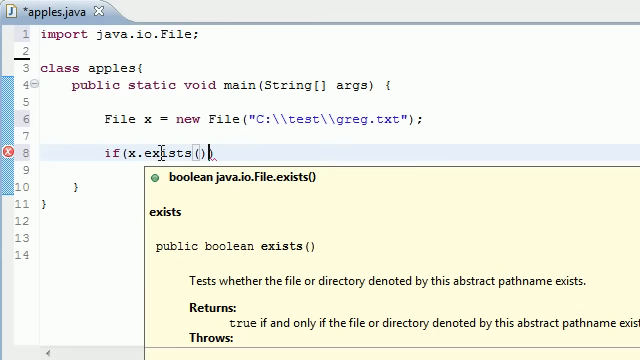
pyautogui.doubleClick(368, 118)
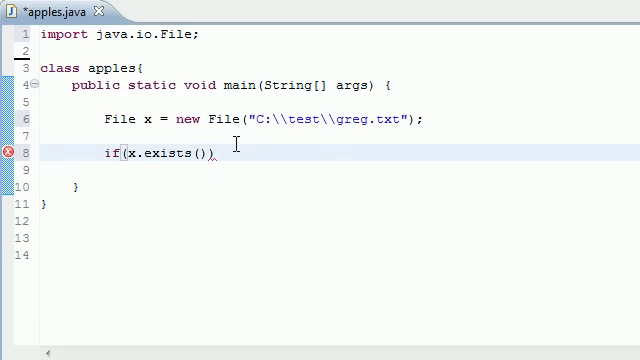
# Print x.getName() + "exist!" with System.out.println when the file exists.
pyautogui.write('Sys')
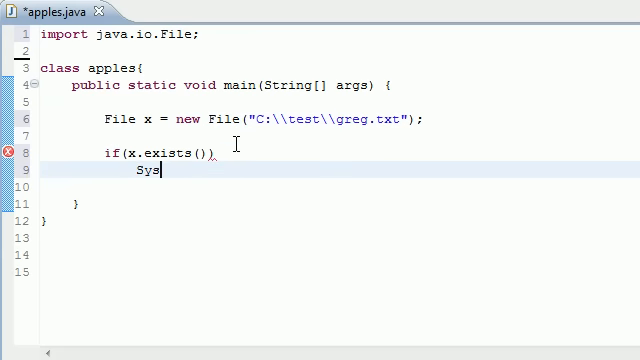
pyautogui.write('tem.')
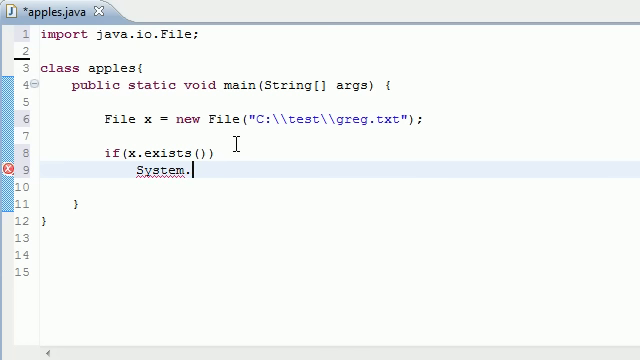
pyautogui.write('out.')
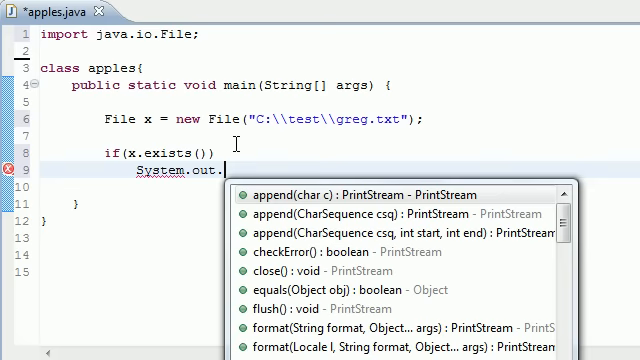
pyautogui.write('println')
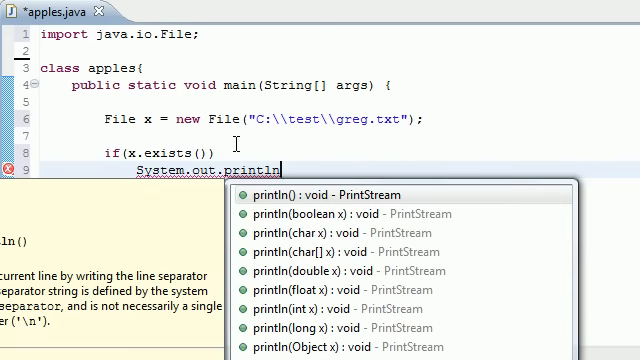
pyautogui.click(300, 192)
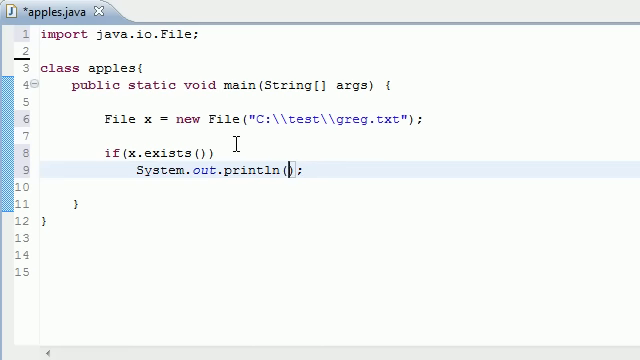
pyautogui.write('x')
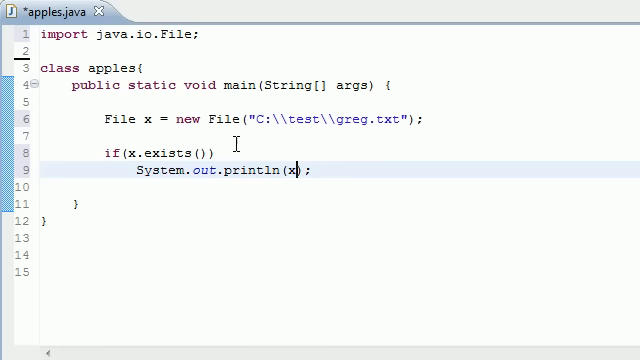
pyautogui.write('.getName() +')
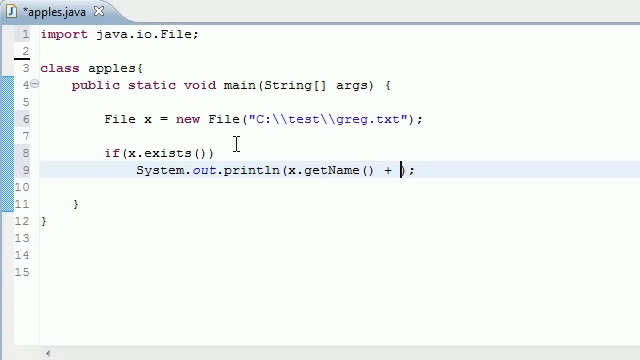
pyautogui.write('"exist"')
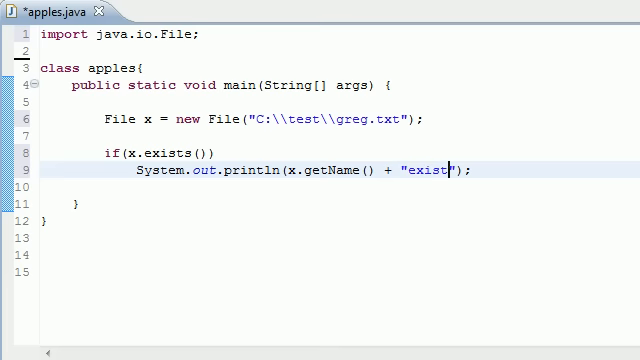
pyautogui.write('!')
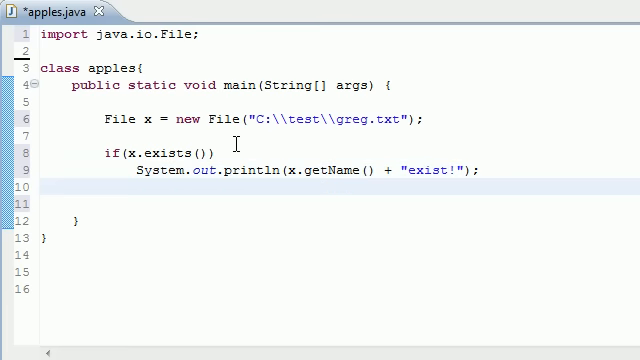
# Add an else branch printing "this thing doestnt eisists" via System.out.println.
pyautogui.write('e')
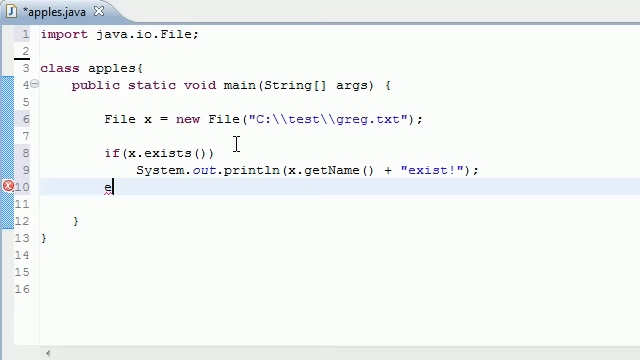
pyautogui.write('lse')
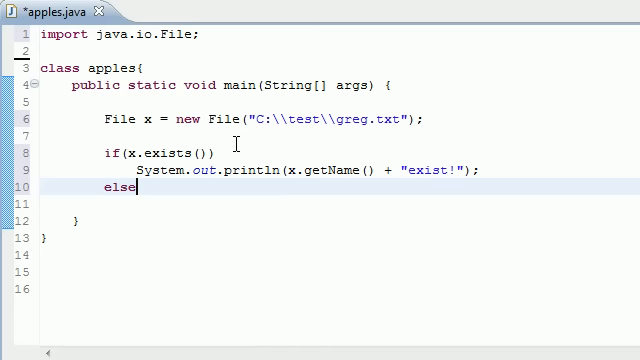
pyautogui.write('Sys')
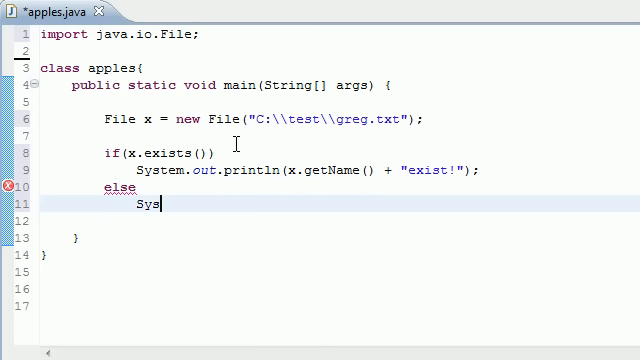
pyautogui.write('tem.out.println("this ");')
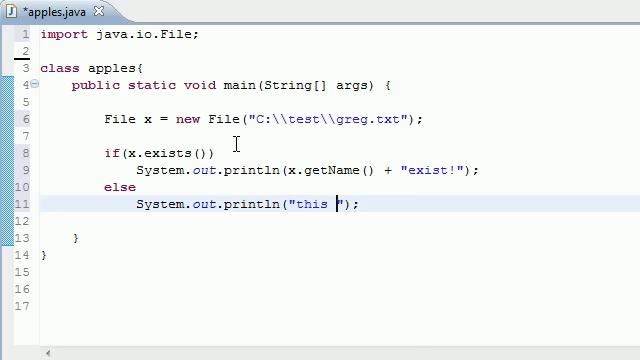
pyautogui.write('thing doestnt eisi')
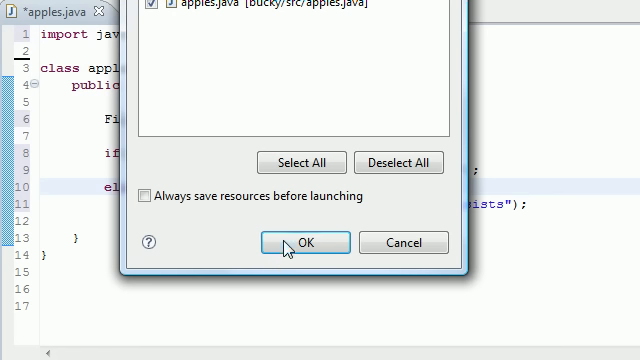
# Save apples.java and launch the program from the Save and Launch dialog.
pyautogui.click(302, 242)
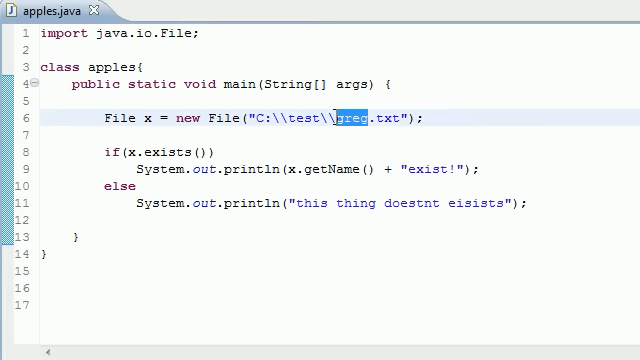
# Change the file name in the path to fhkdjsf.txt, then save and run again.
pyautogui.write('fhkdjsf')
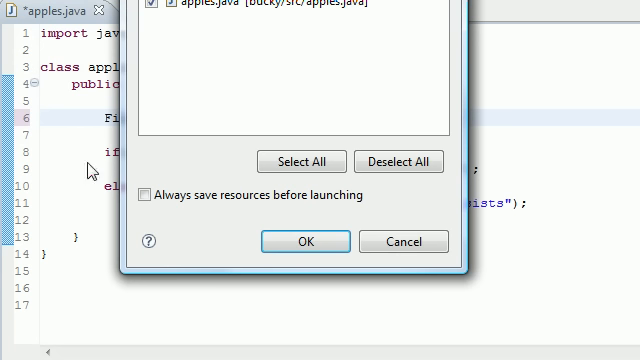
pyautogui.click(304, 240)
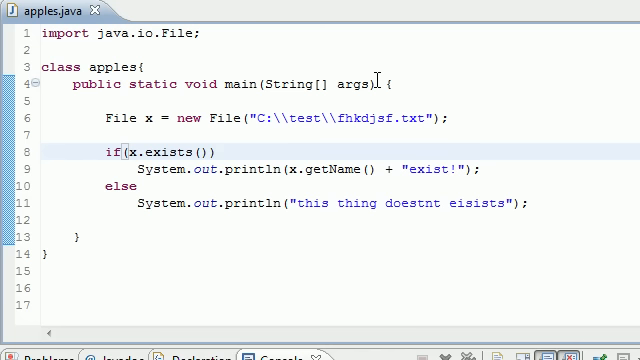
pyautogui.click(212, 152)
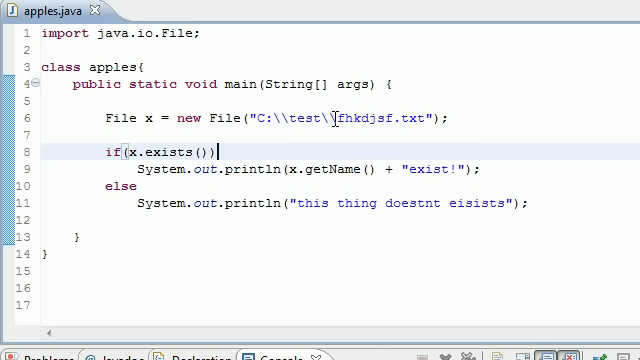
pyautogui.moveTo(332, 116)
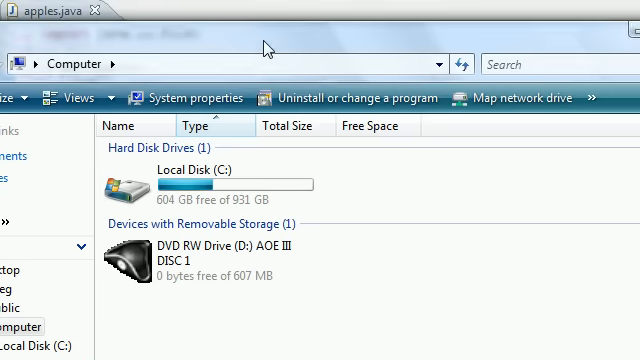
pyautogui.click(50, 12)
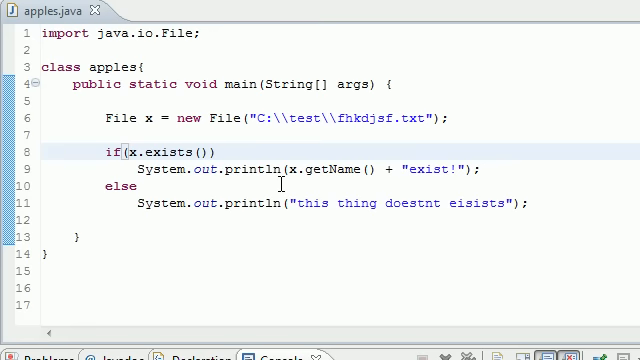
pyautogui.press('ctrl+a')
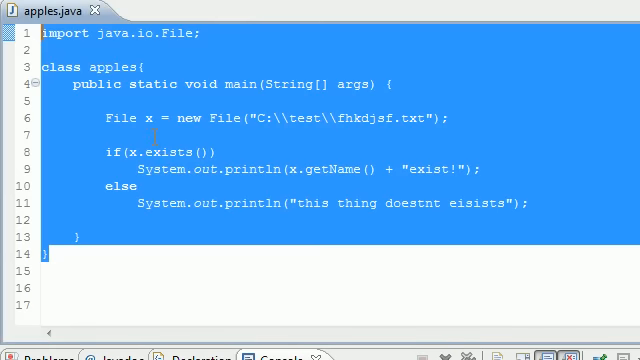